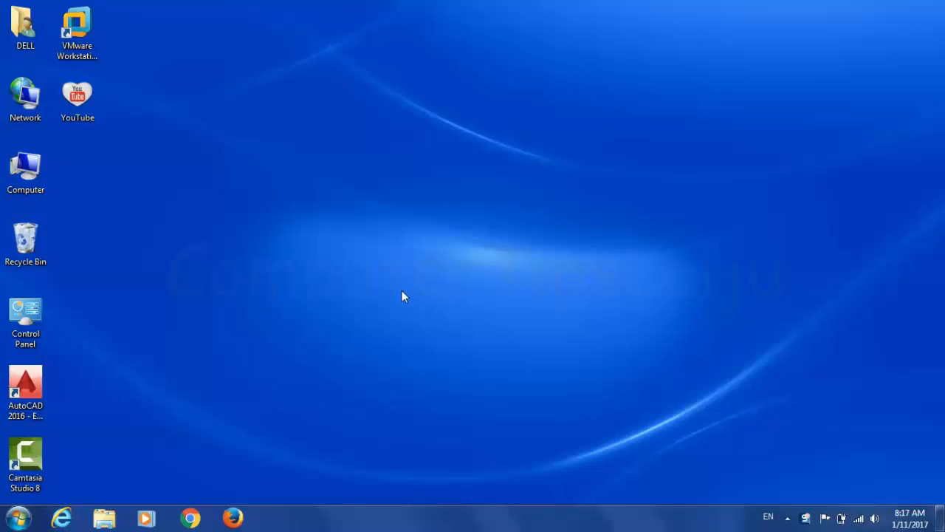
{"action": "mouse_move", "coordinate": [301, 313]}
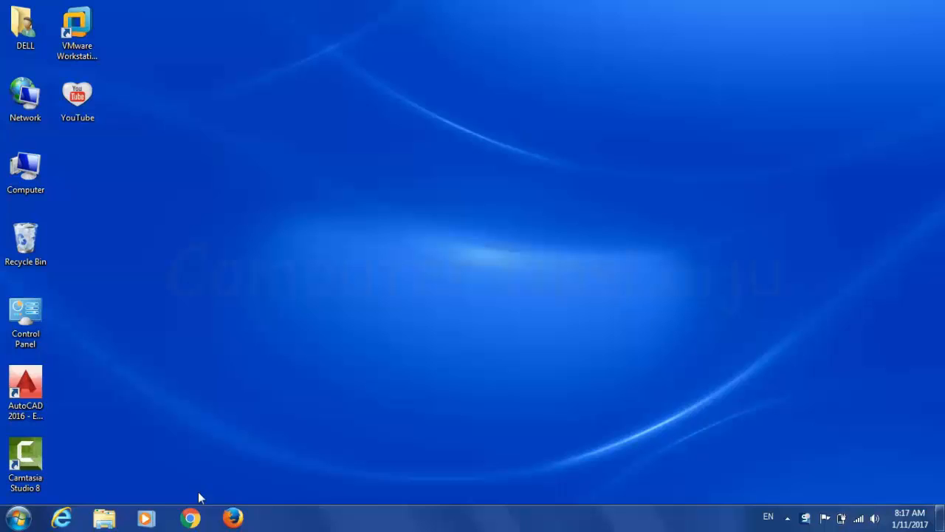
Launch Google Chrome from the taskbar so the Google home page appears
{"action": "left_click", "coordinate": [189, 517]}
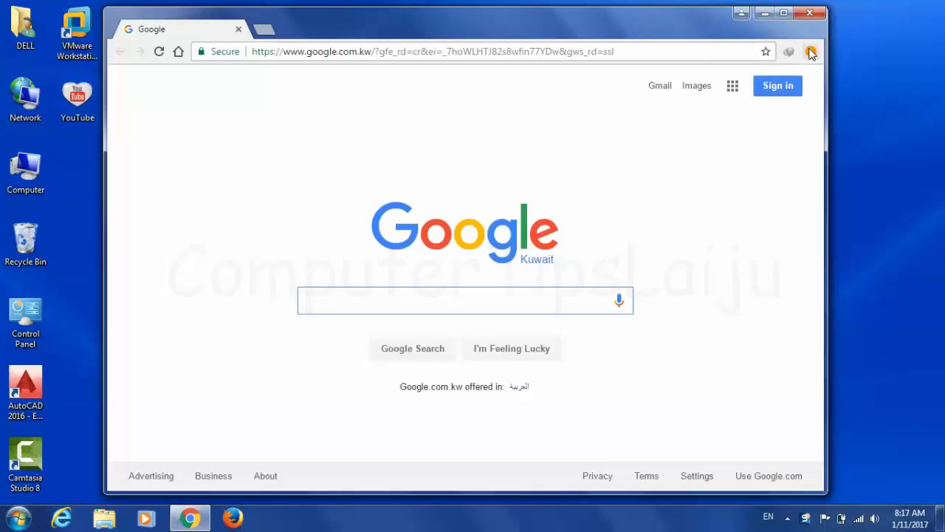
{"action": "left_click", "coordinate": [811, 50]}
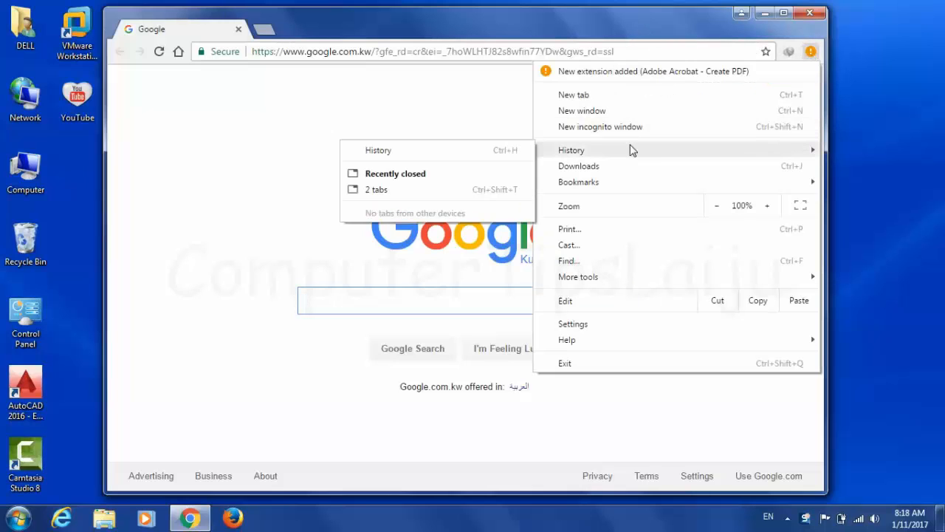
{"action": "left_click", "coordinate": [378, 150]}
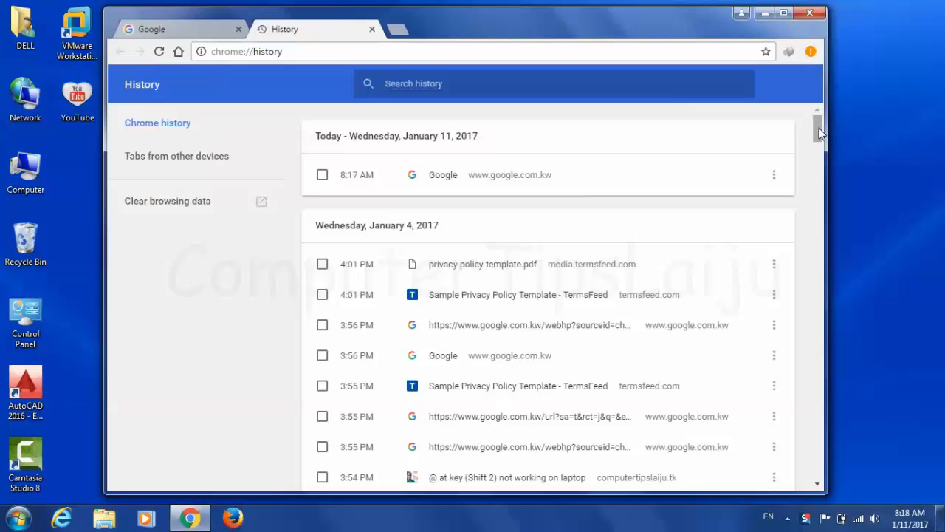
{"action": "scroll", "scroll_direction": "down", "scroll_amount": 3}
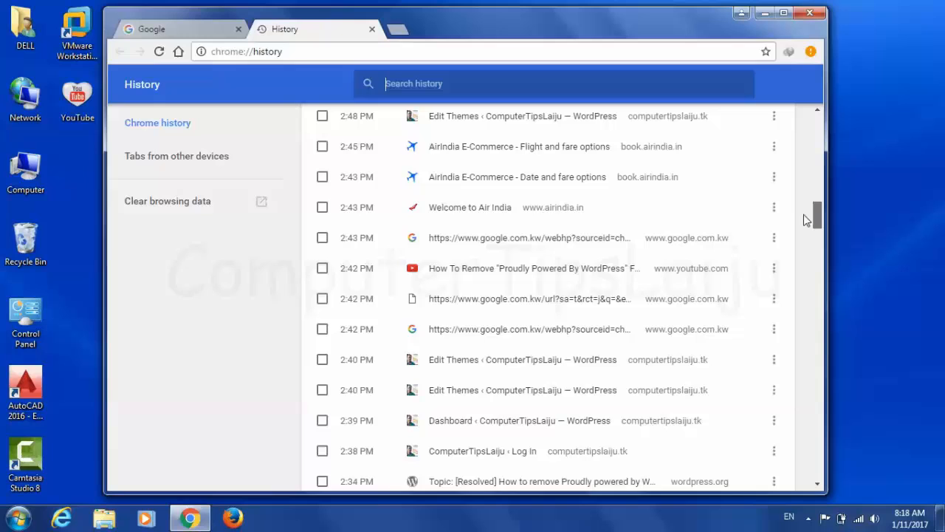
{"action": "scroll", "scroll_direction": "down", "scroll_amount": 3}
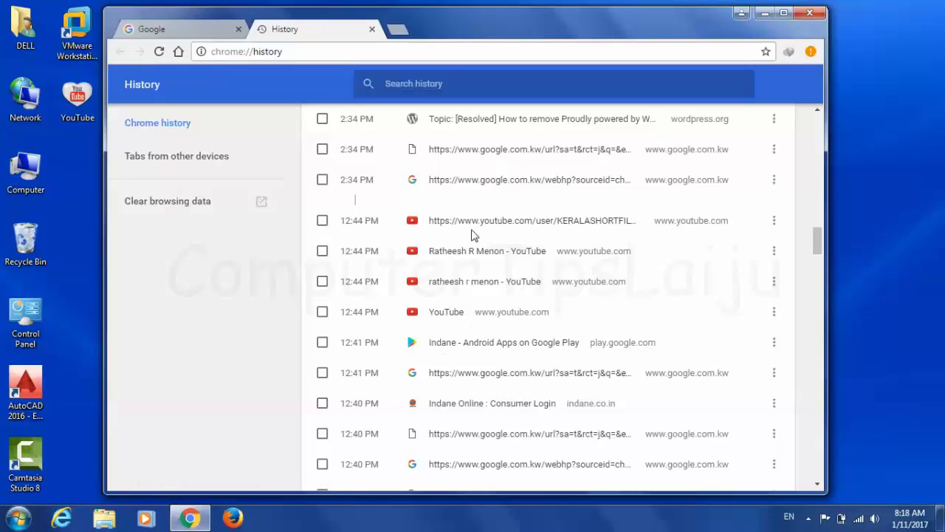
{"action": "mouse_move", "coordinate": [169, 201]}
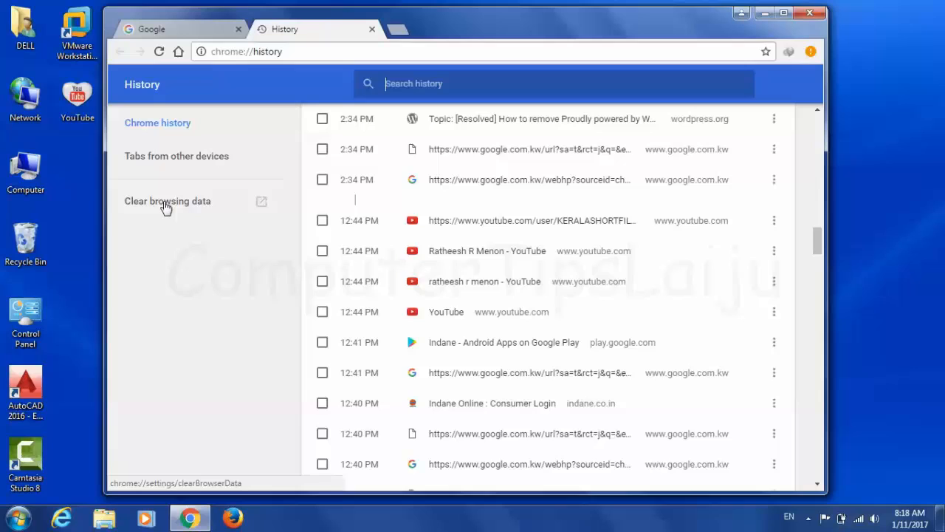
{"action": "mouse_move", "coordinate": [144, 268]}
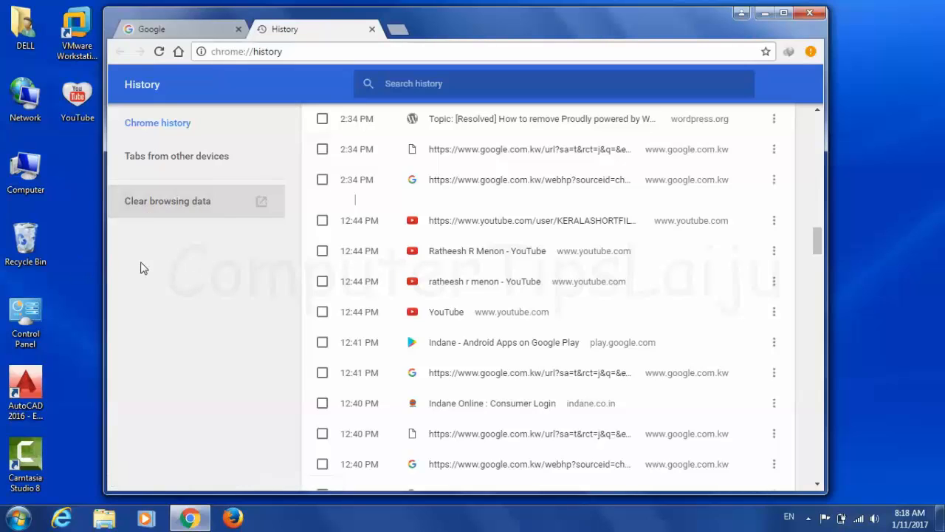
{"action": "mouse_move", "coordinate": [650, 278]}
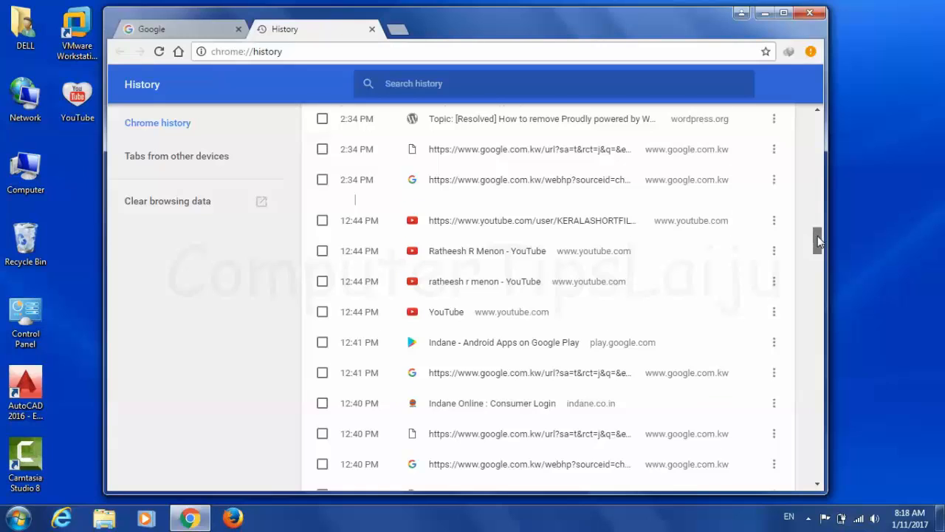
{"action": "scroll", "scroll_direction": "down", "scroll_amount": 3}
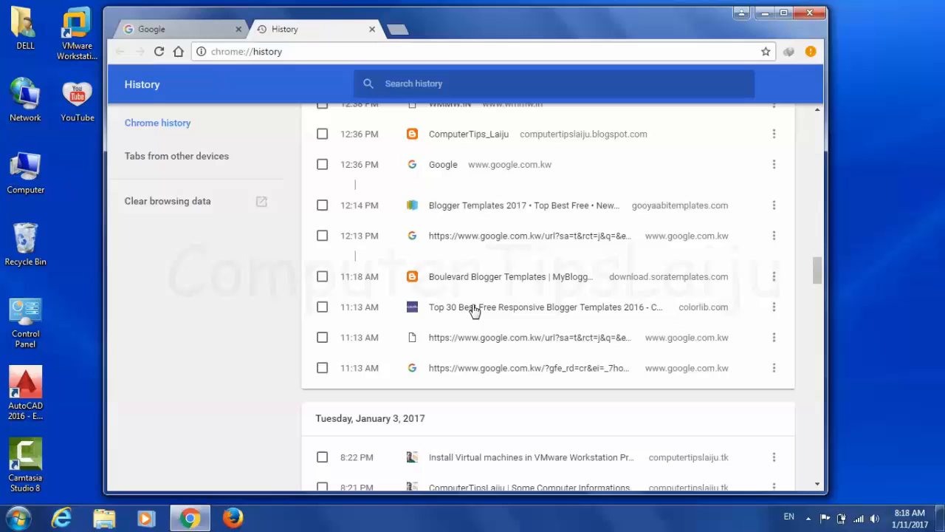
{"action": "mouse_move", "coordinate": [821, 279]}
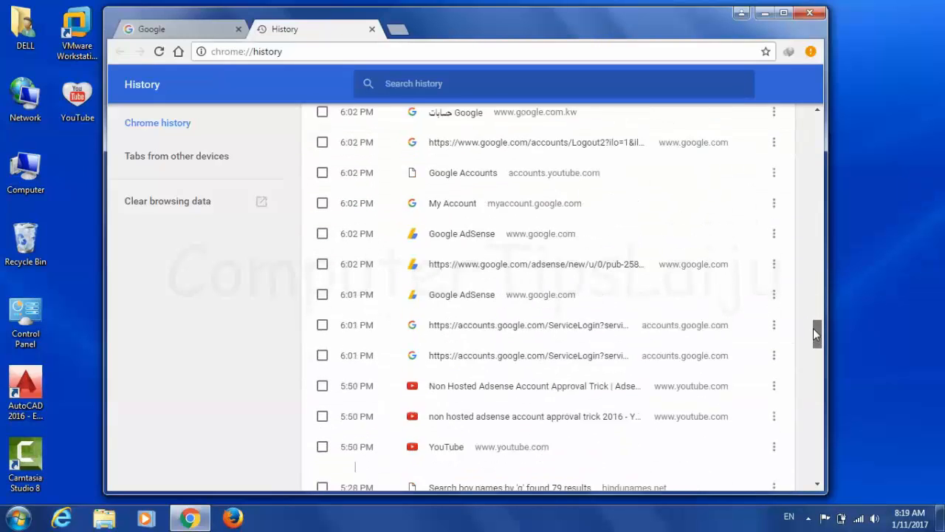
{"action": "left_click", "coordinate": [532, 195]}
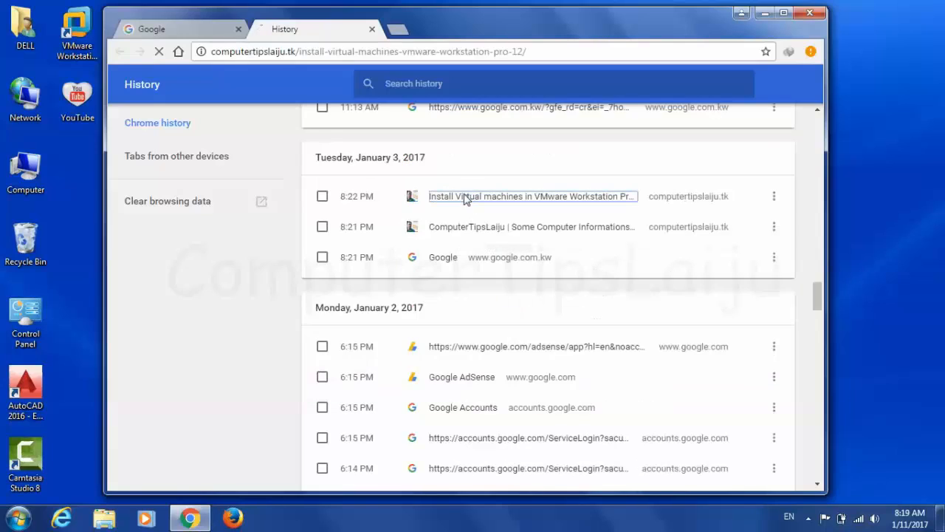
{"action": "left_click", "coordinate": [532, 195]}
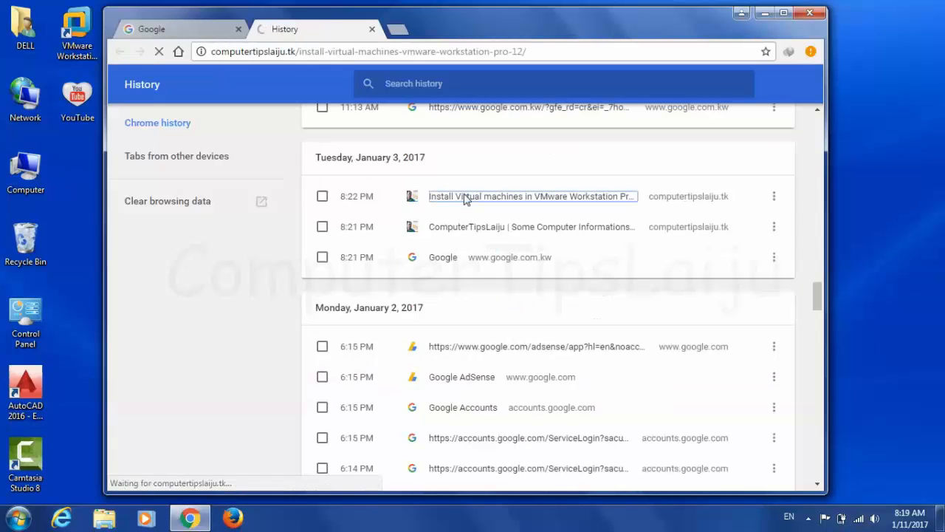
{"action": "left_click", "coordinate": [531, 195]}
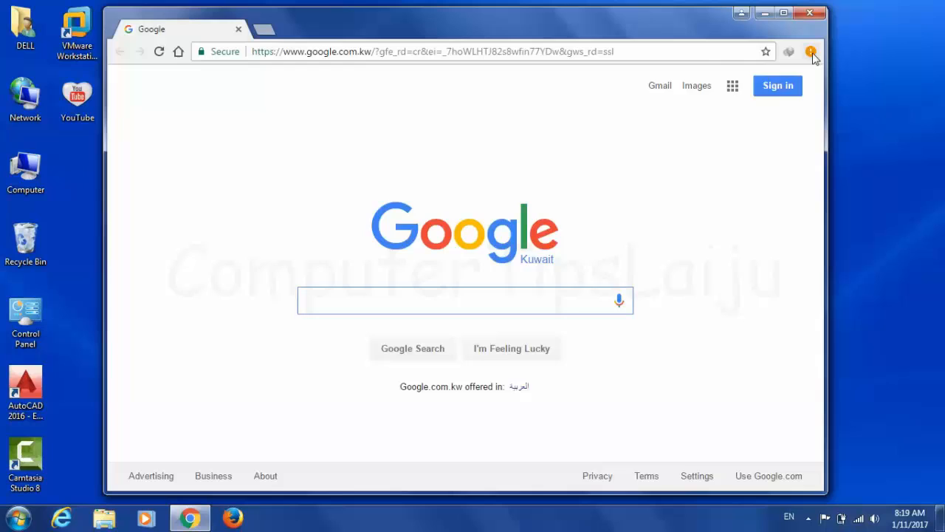
Clear all checked browsing data categories with the time range set to 'the beginning of time'
{"action": "left_click", "coordinate": [811, 50]}
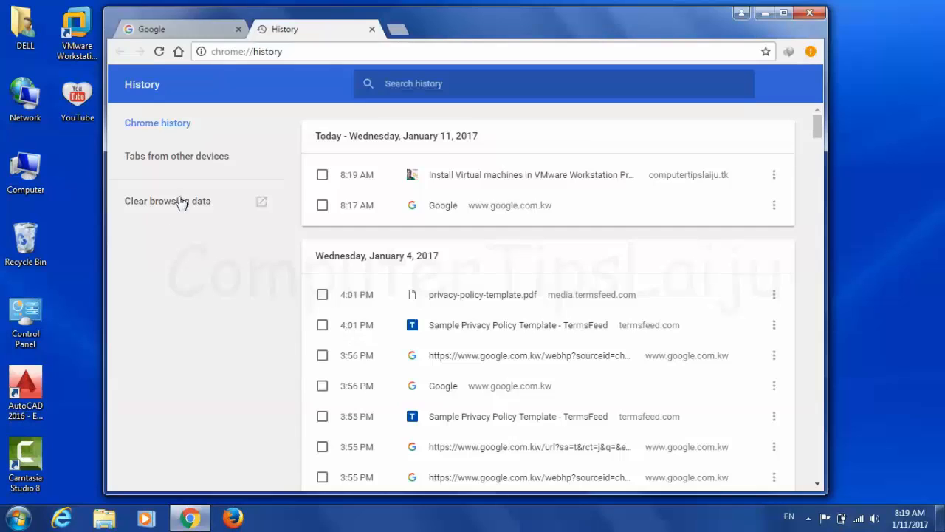
{"action": "left_click", "coordinate": [168, 201]}
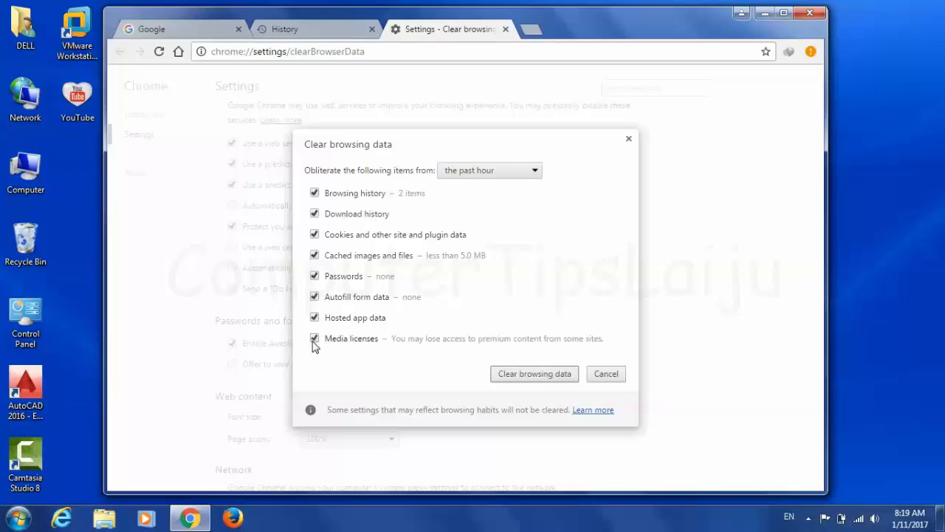
{"action": "left_click", "coordinate": [489, 170]}
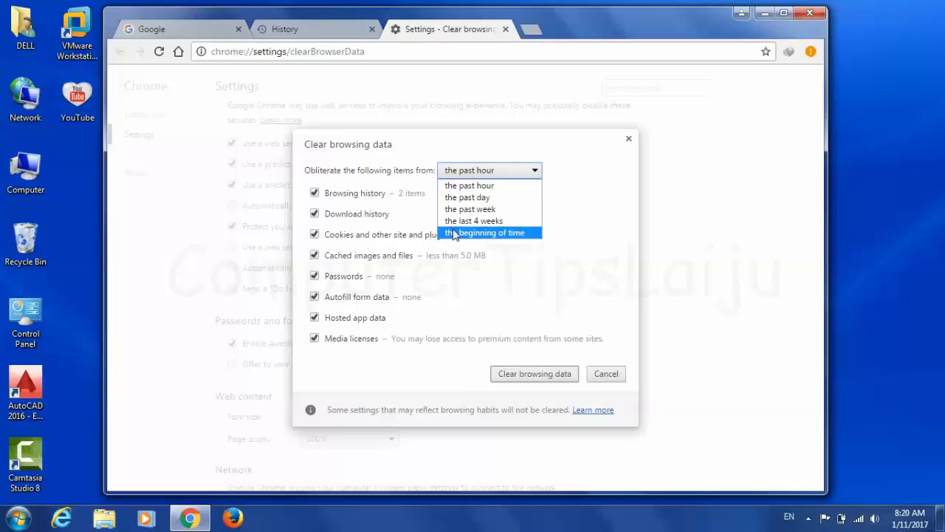
{"action": "left_click", "coordinate": [486, 232]}
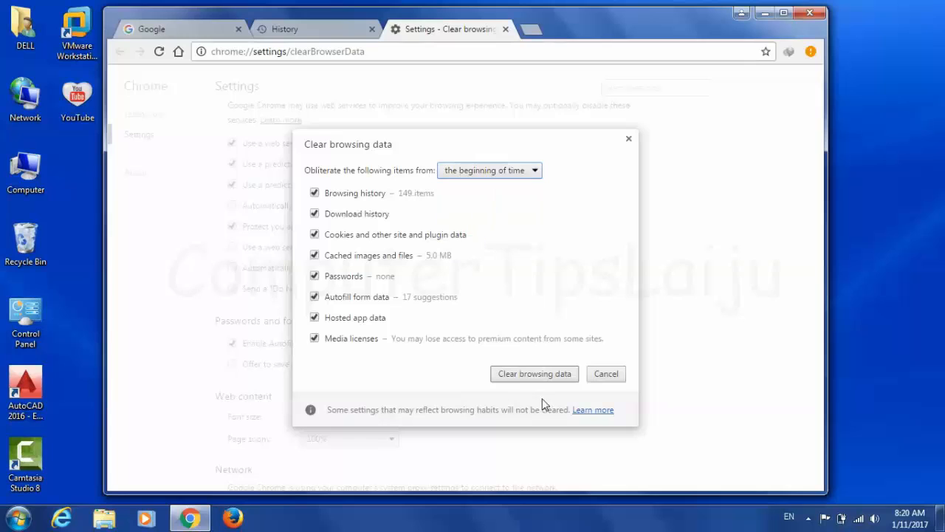
{"action": "left_click", "coordinate": [534, 373]}
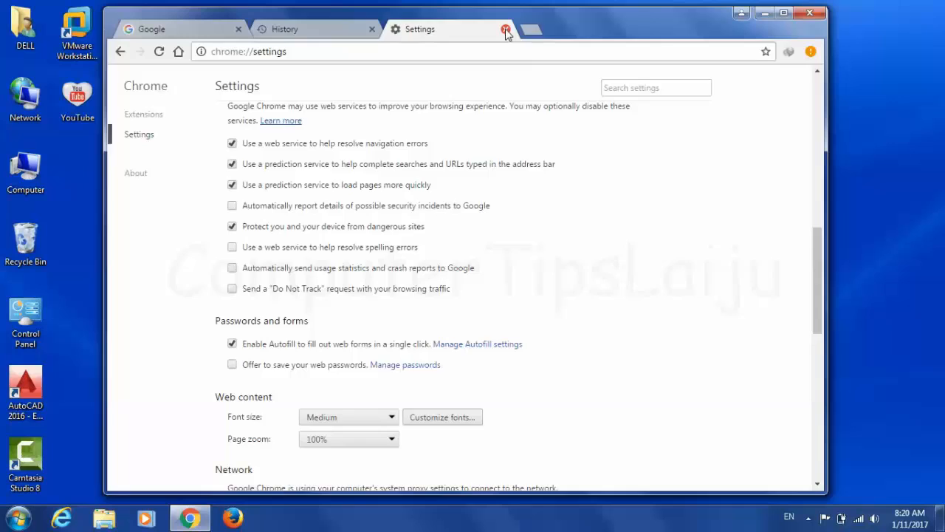
Close and relaunch Chrome, then open History showing only today's single Google visit
{"action": "left_click", "coordinate": [506, 30]}
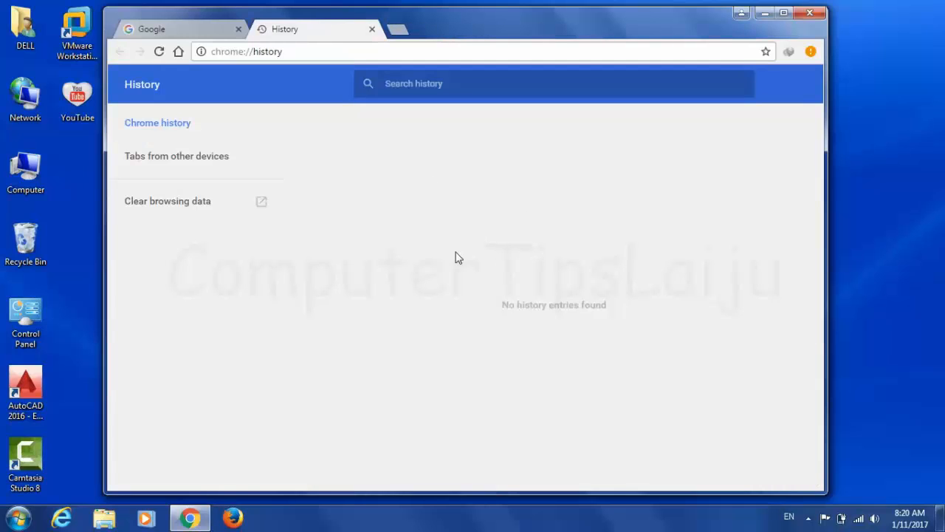
{"action": "left_click", "coordinate": [809, 13]}
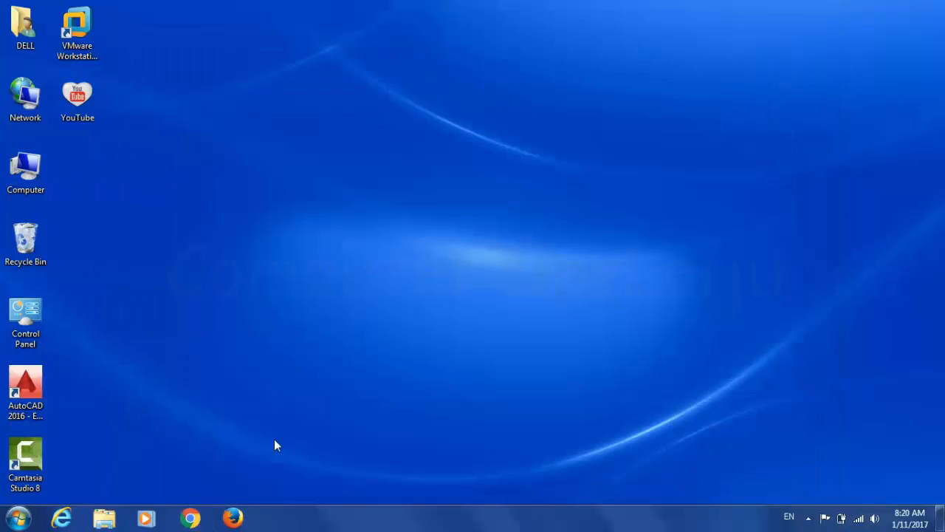
{"action": "left_click", "coordinate": [189, 517]}
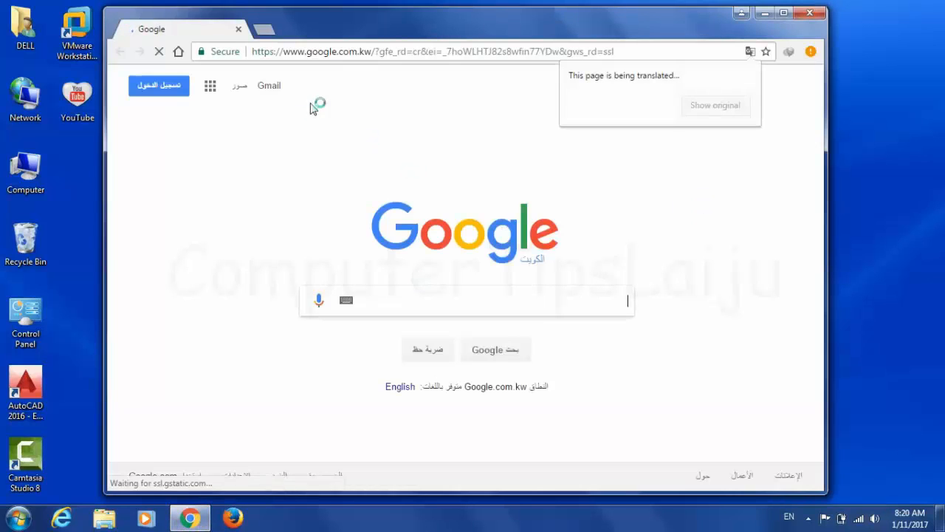
{"action": "left_click", "coordinate": [811, 52]}
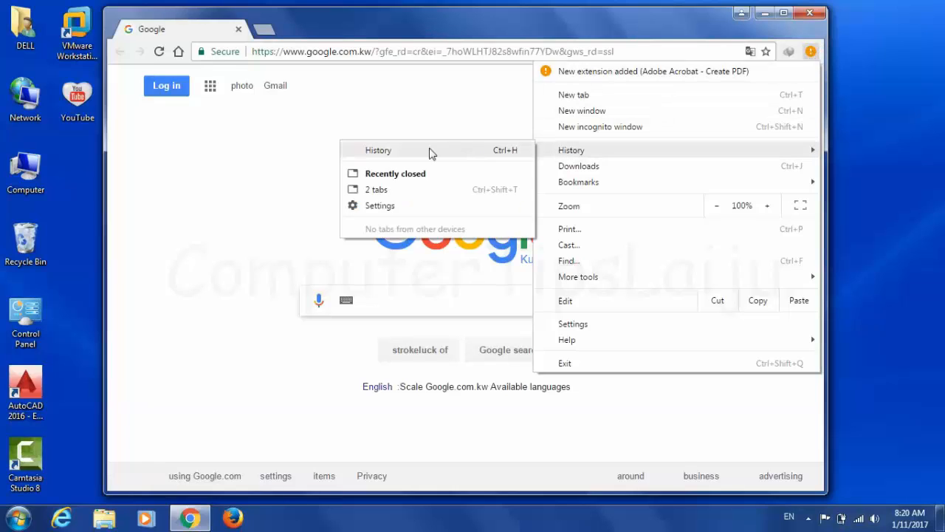
{"action": "left_click", "coordinate": [378, 151]}
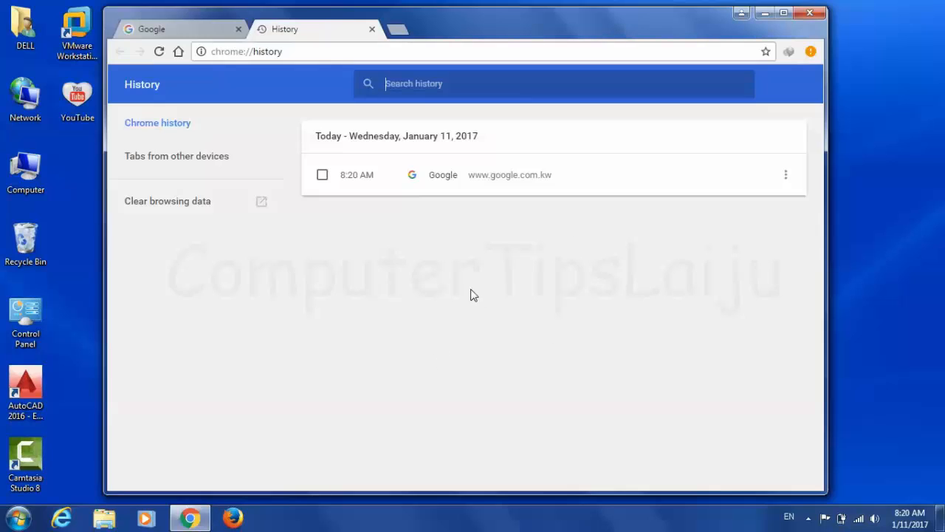
{"action": "mouse_move", "coordinate": [458, 248]}
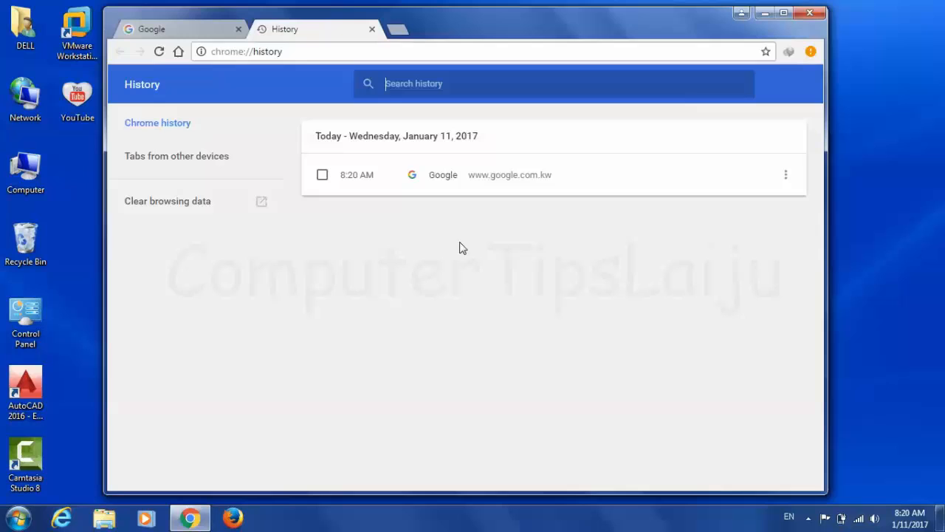
{"action": "mouse_move", "coordinate": [517, 263]}
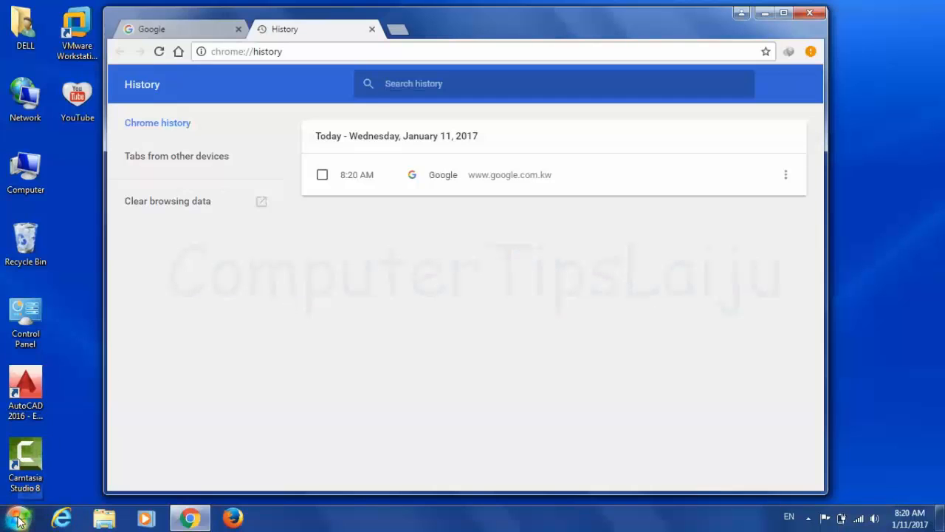
Reach Folder Options' View settings via Control Panel > Appearance and Personalization
{"action": "left_click", "coordinate": [15, 517]}
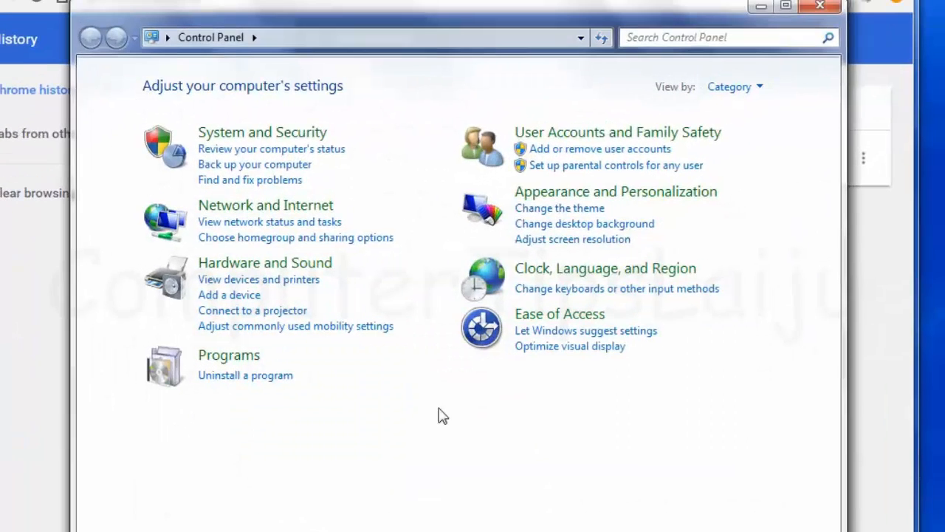
{"action": "mouse_move", "coordinate": [615, 192]}
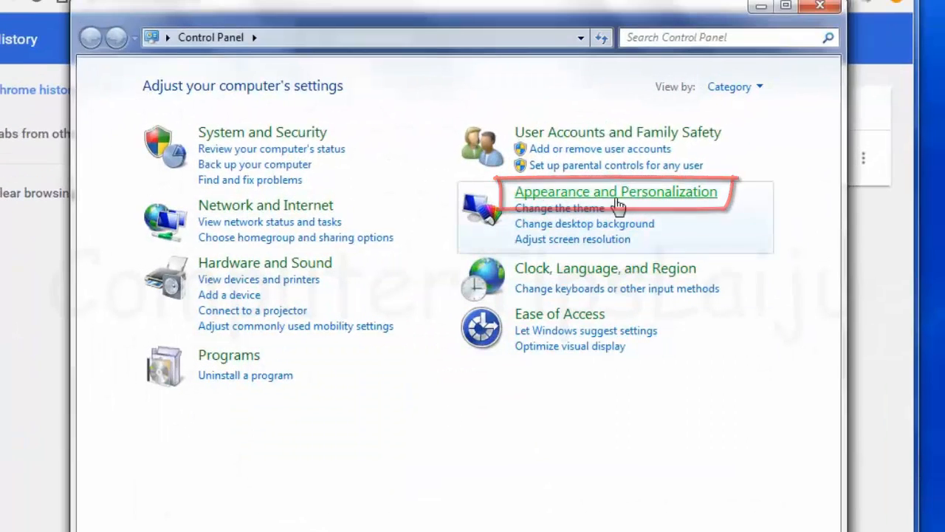
{"action": "left_click", "coordinate": [615, 192]}
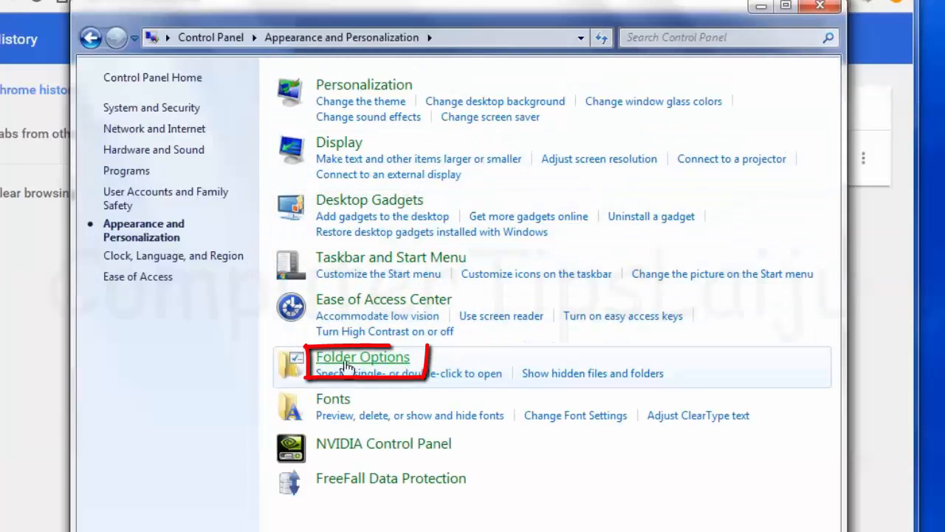
{"action": "left_click", "coordinate": [362, 356]}
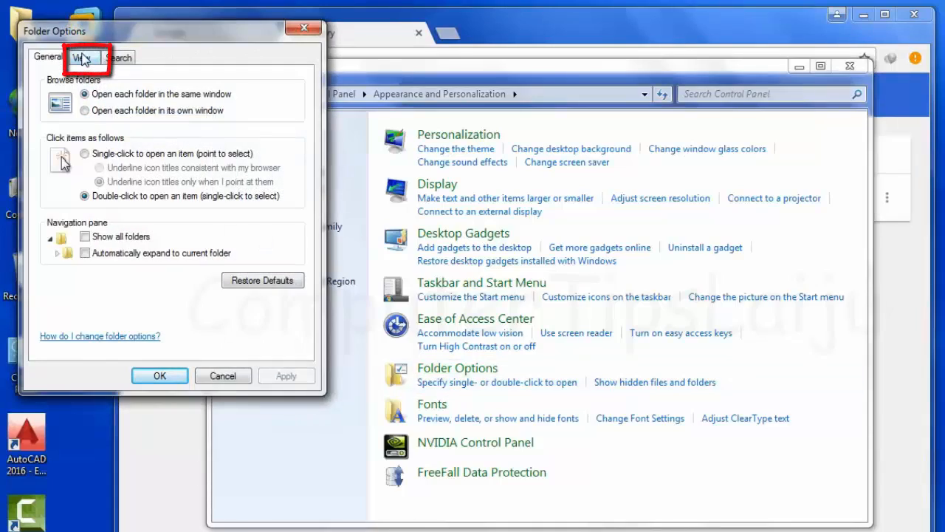
{"action": "left_click", "coordinate": [82, 56]}
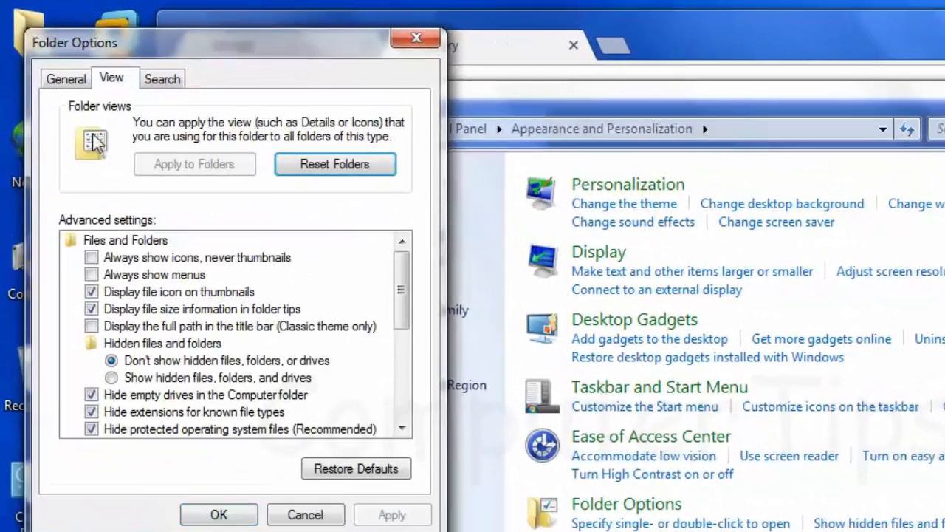
Enable 'Show hidden files, folders, and drives', apply it and close the Control Panel
{"action": "left_click", "coordinate": [111, 378]}
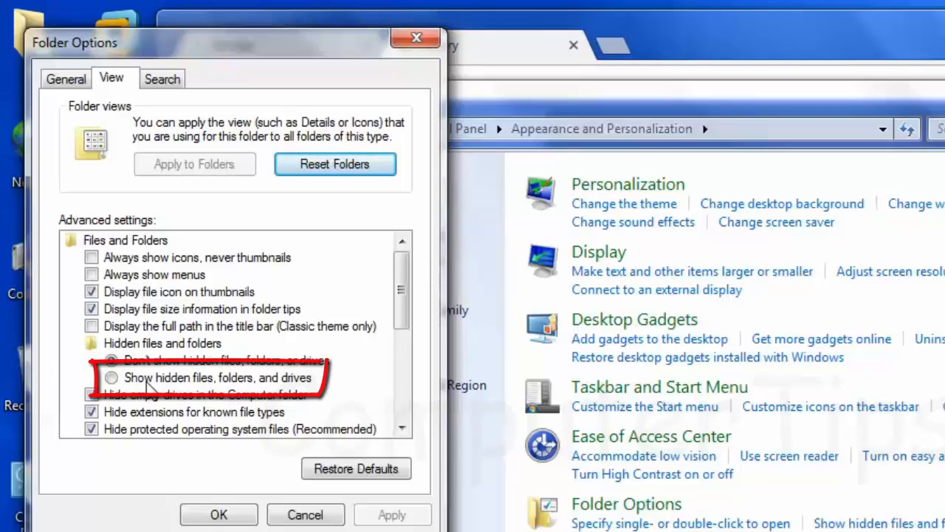
{"action": "left_click", "coordinate": [110, 360]}
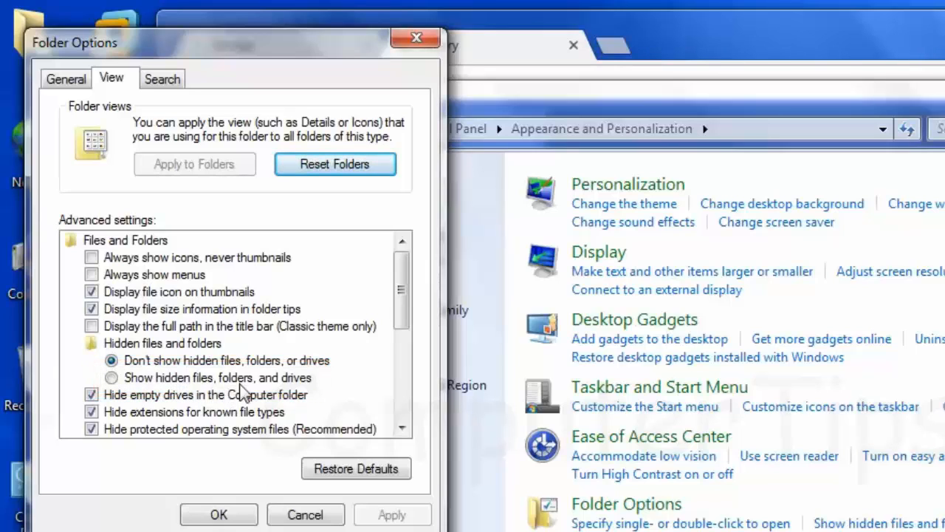
{"action": "left_click", "coordinate": [110, 379]}
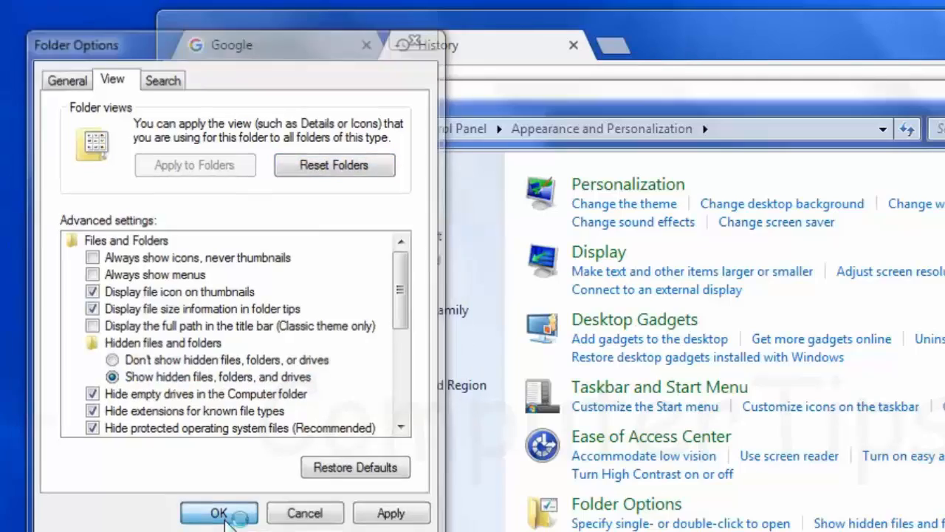
{"action": "left_click", "coordinate": [219, 513]}
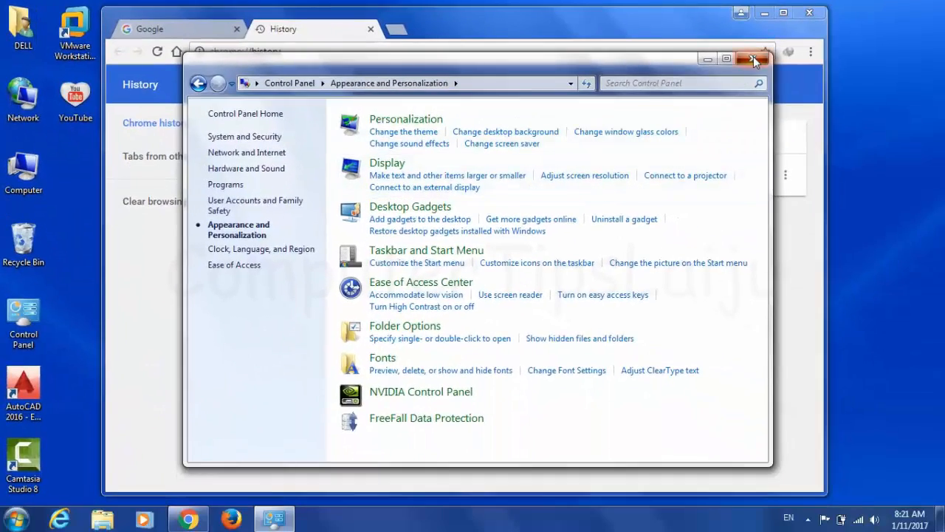
{"action": "left_click", "coordinate": [752, 59]}
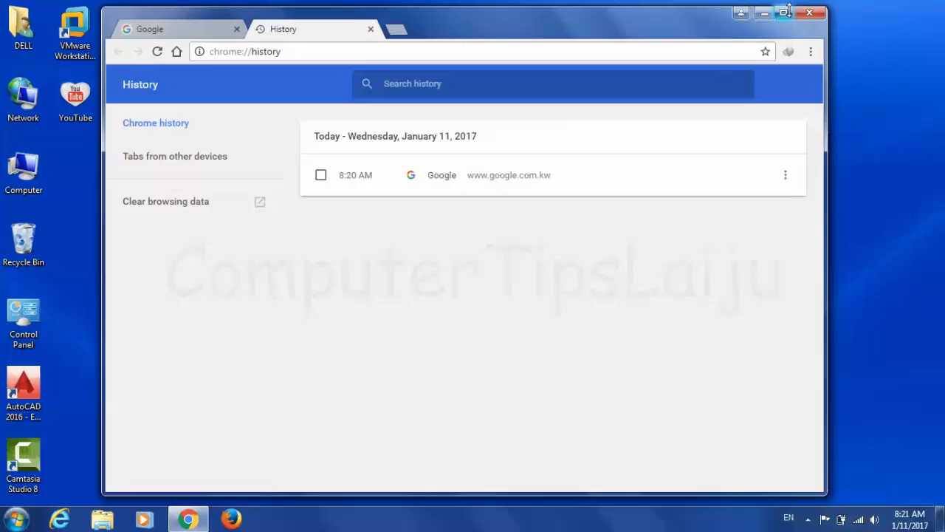
From the desktop user folder, navigate into AppData > Local where the Google folder is listed
{"action": "left_click", "coordinate": [809, 12]}
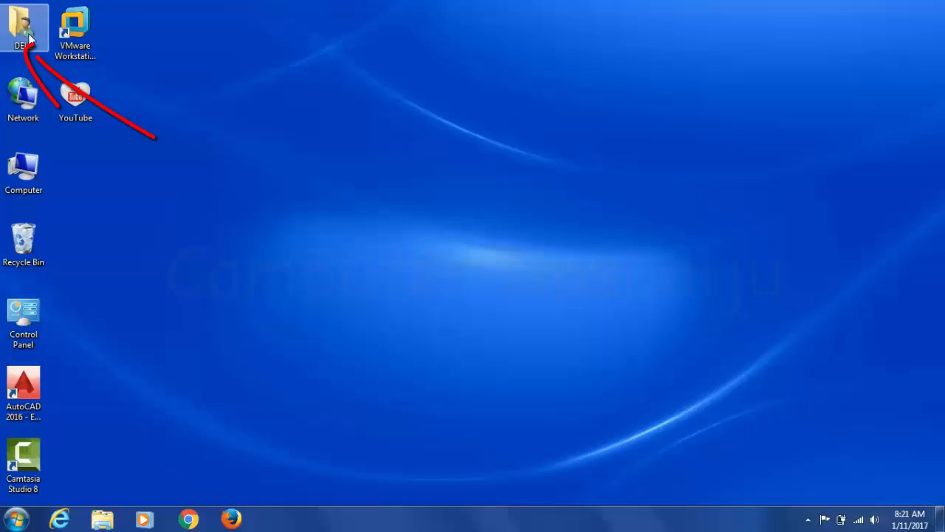
{"action": "double_click", "coordinate": [23, 27]}
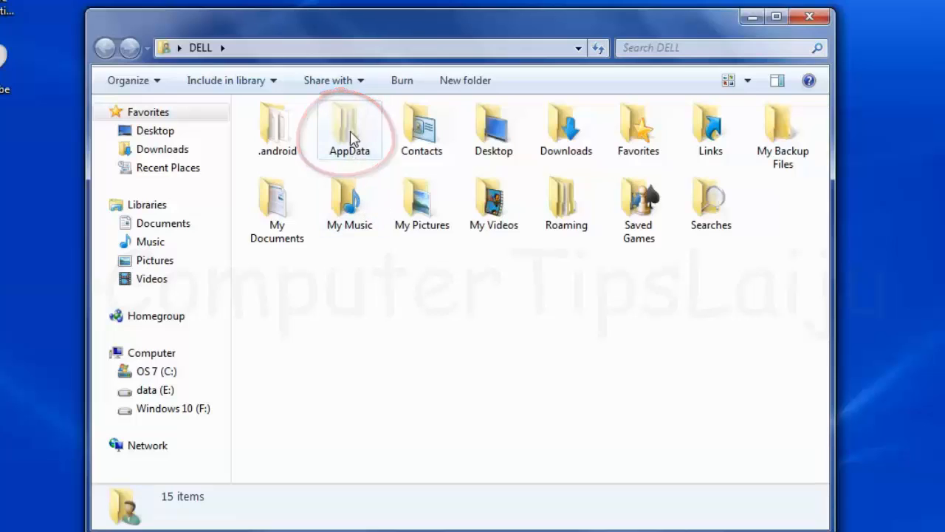
{"action": "double_click", "coordinate": [349, 125]}
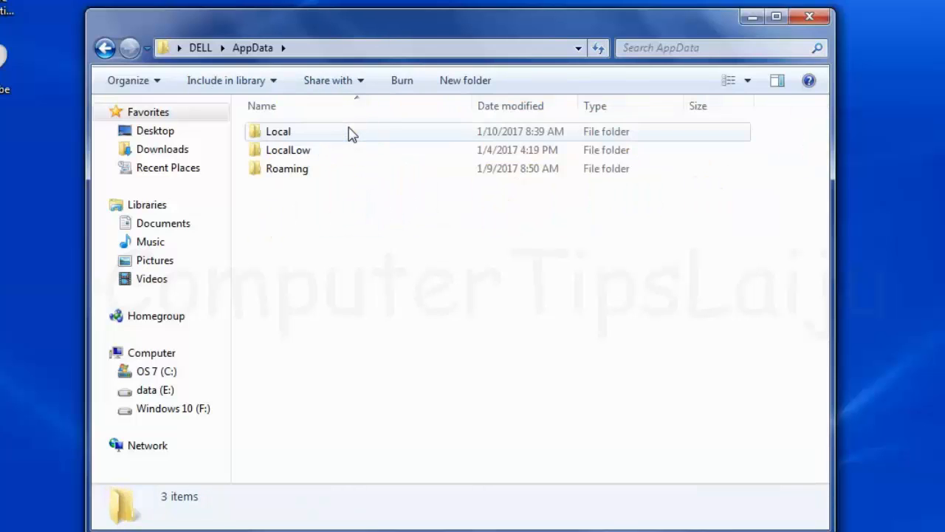
{"action": "left_click", "coordinate": [278, 131]}
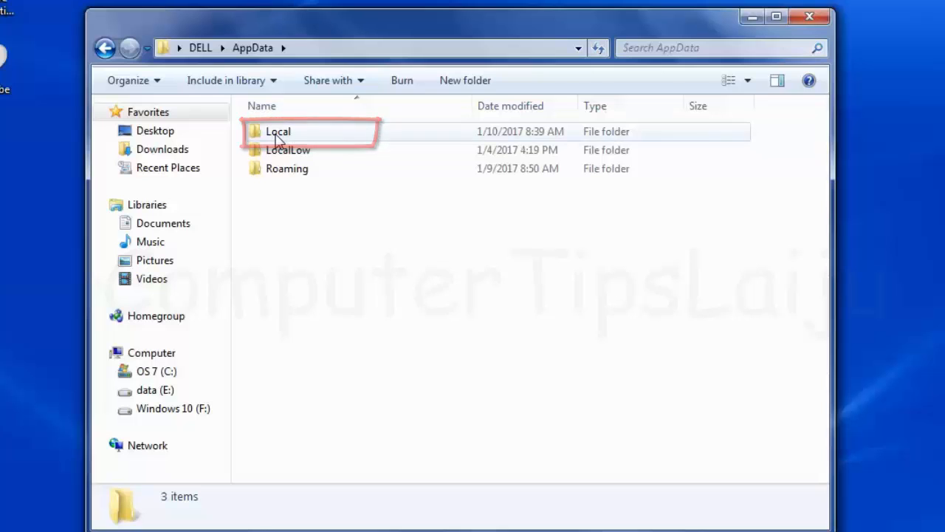
{"action": "double_click", "coordinate": [277, 132]}
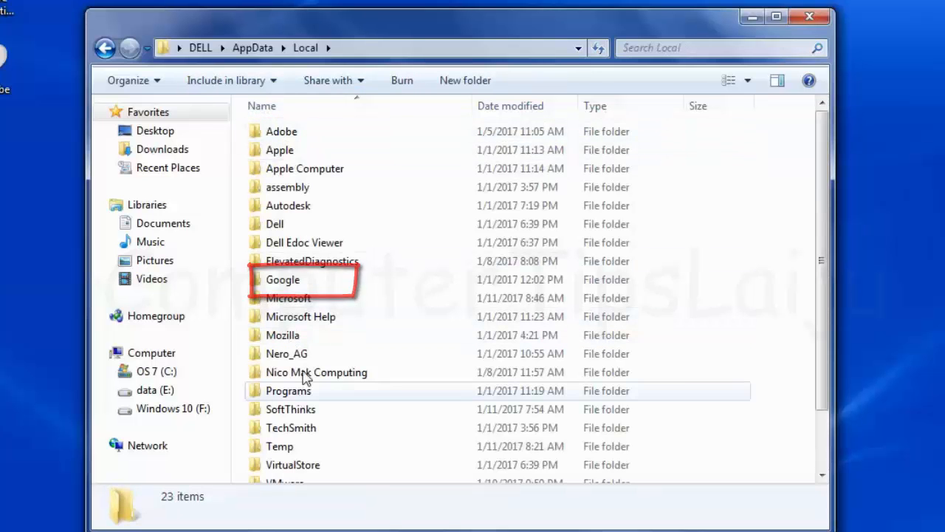
{"action": "mouse_move", "coordinate": [310, 240]}
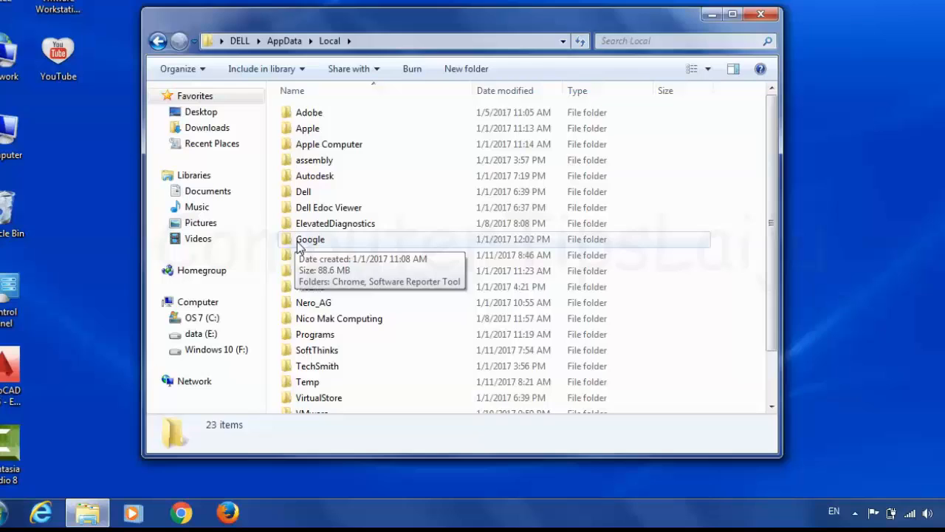
In the Google folder's Properties, list Previous Versions and select the 1/11/2017 7:31 AM copy
{"action": "right_click", "coordinate": [310, 240]}
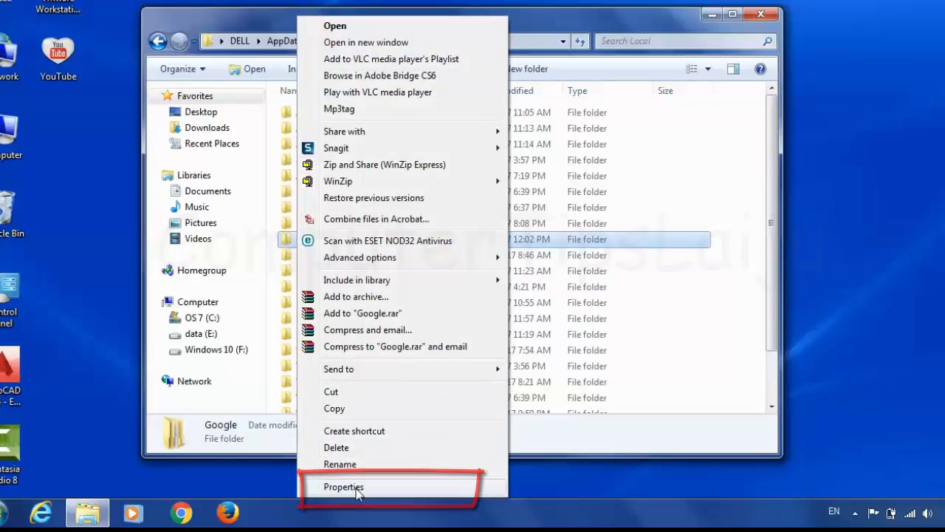
{"action": "left_click", "coordinate": [343, 486]}
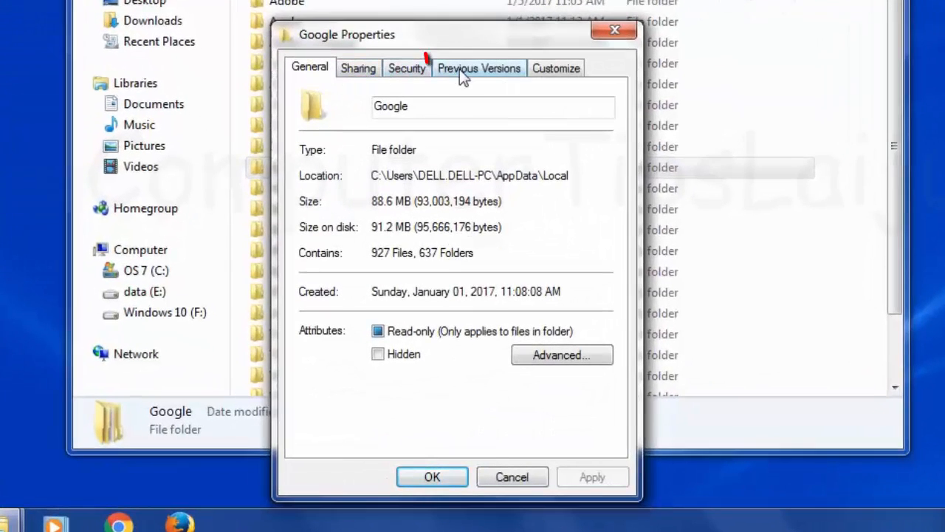
{"action": "left_click", "coordinate": [479, 68]}
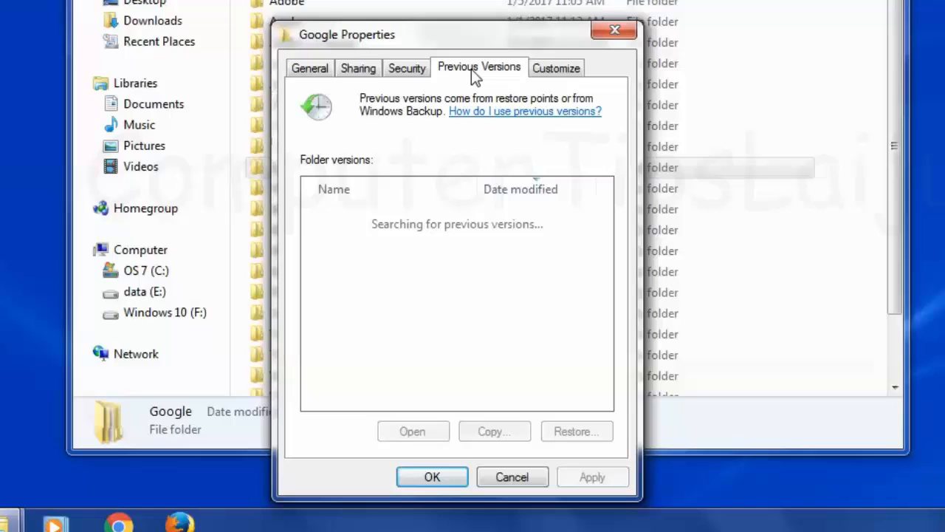
{"action": "mouse_move", "coordinate": [567, 263]}
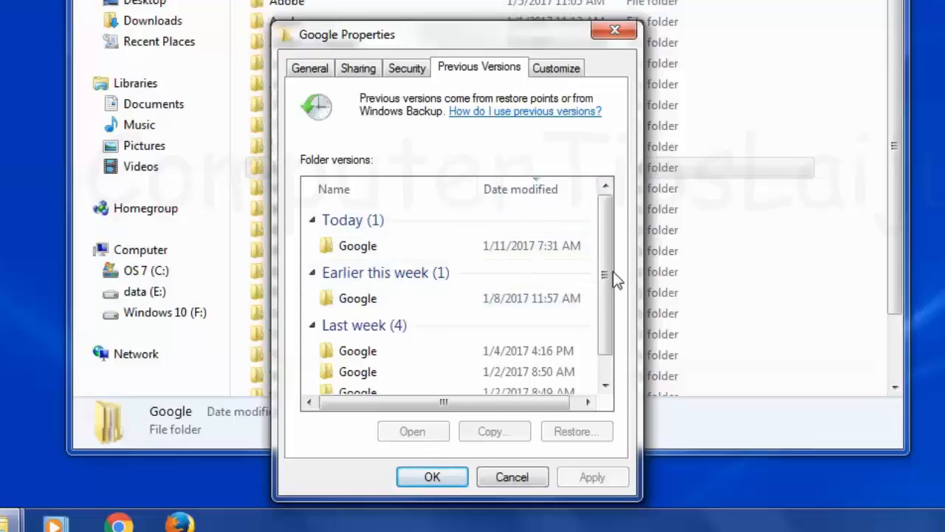
{"action": "left_click", "coordinate": [358, 245]}
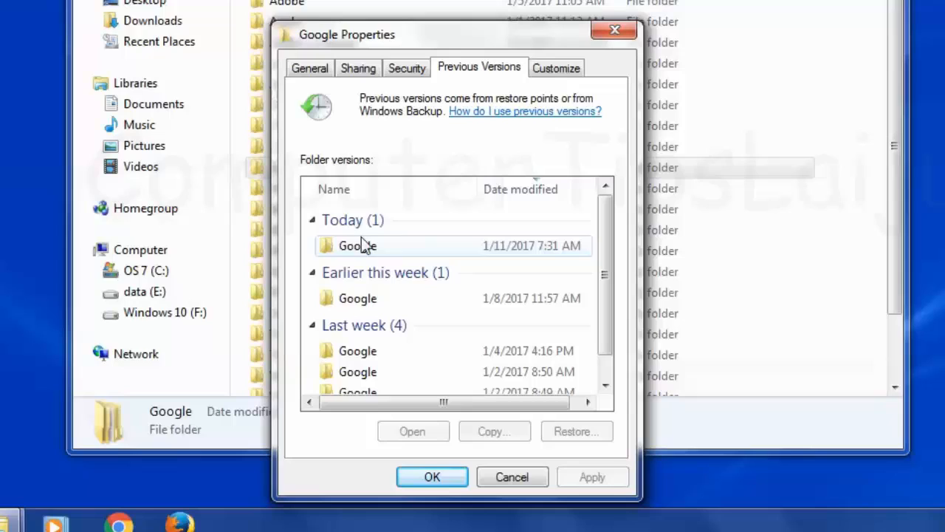
{"action": "mouse_move", "coordinate": [455, 258]}
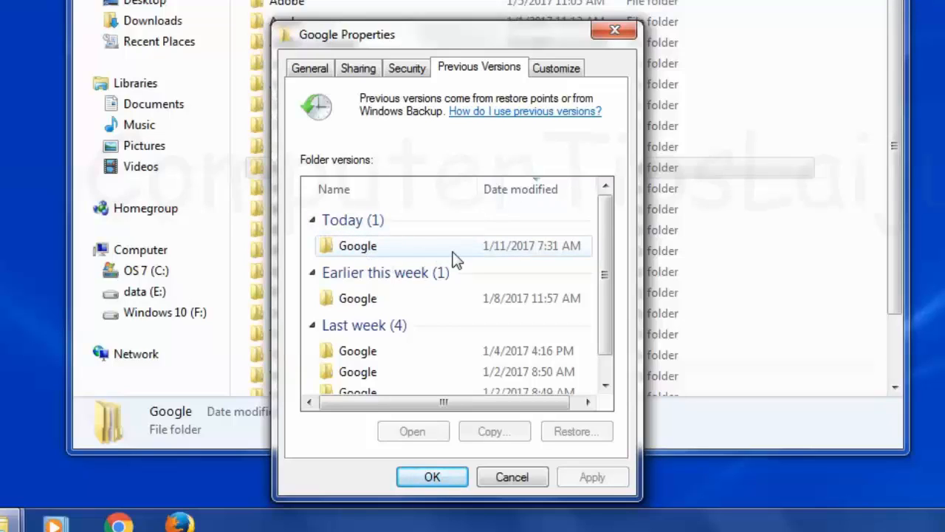
{"action": "mouse_move", "coordinate": [411, 254]}
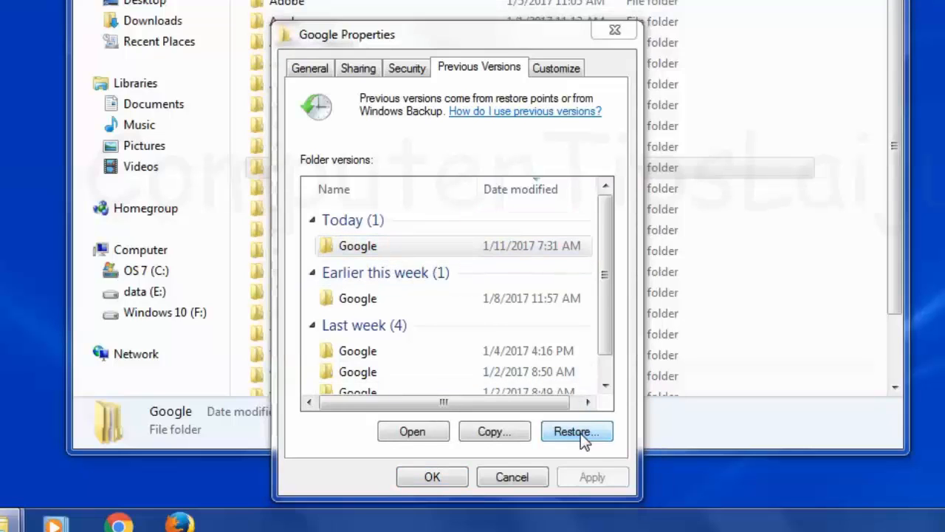
Restore the Google folder to the 1/11/2017 7:31 AM version and dismiss the success message
{"action": "left_click", "coordinate": [577, 431]}
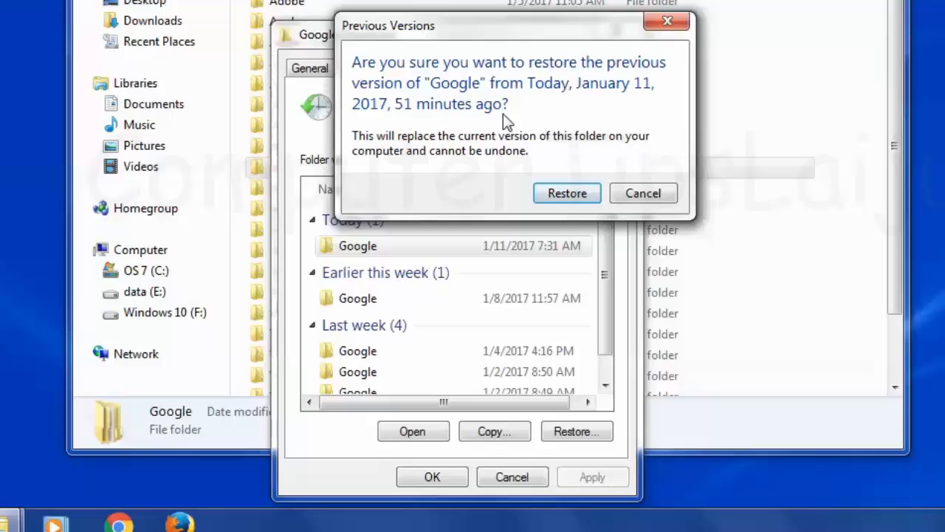
{"action": "mouse_move", "coordinate": [400, 155]}
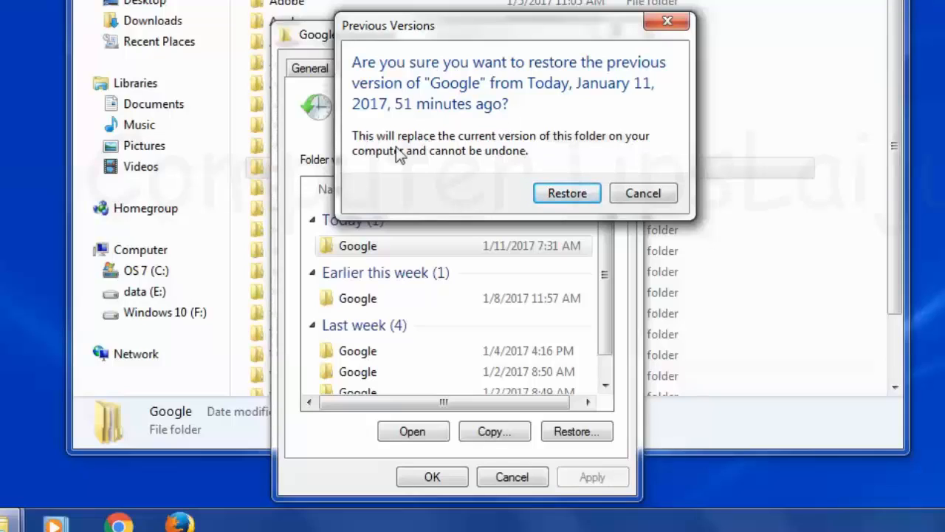
{"action": "mouse_move", "coordinate": [653, 155]}
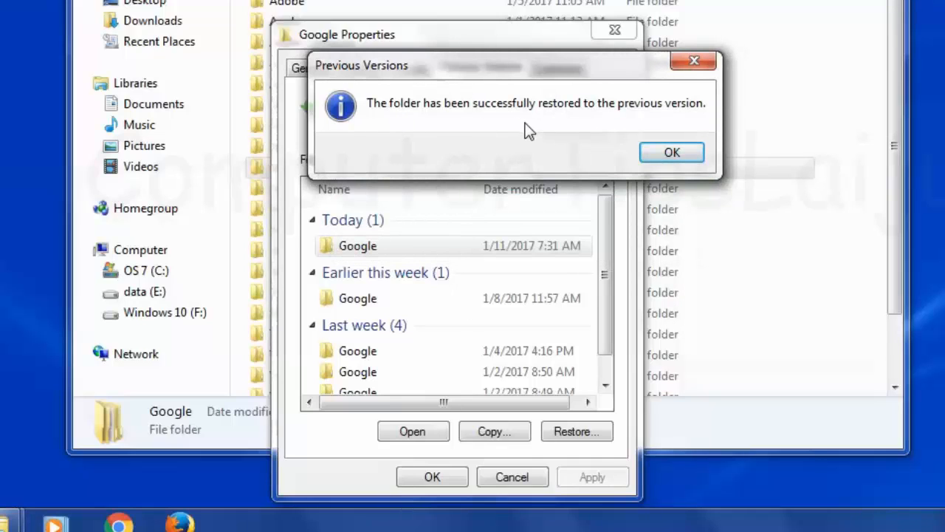
{"action": "mouse_move", "coordinate": [671, 152]}
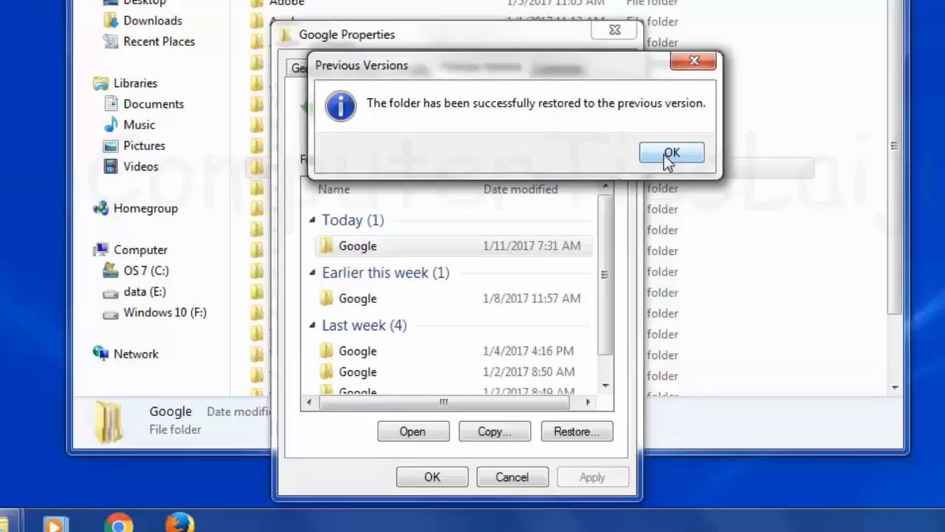
{"action": "left_click", "coordinate": [671, 152]}
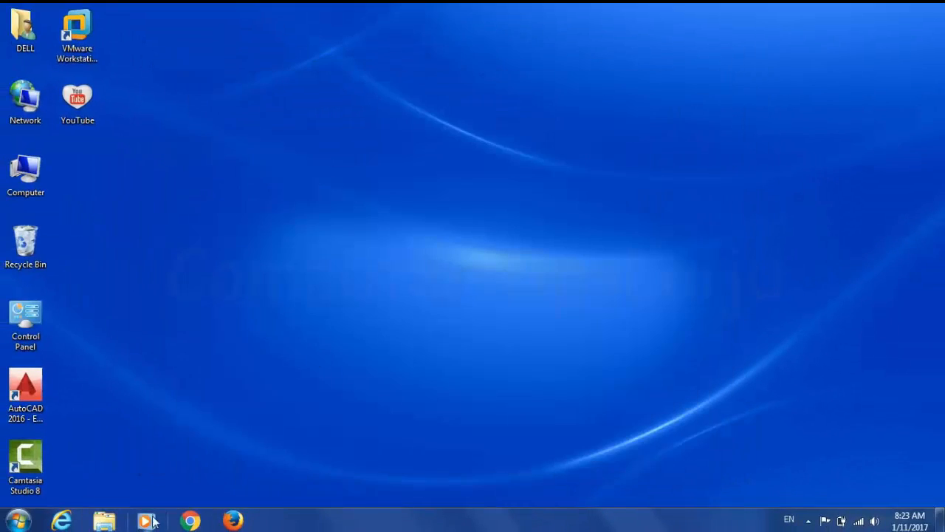
Relaunch Chrome and view History, now listing the restored Wednesday, January 4, 2017 entries
{"action": "left_click", "coordinate": [189, 520]}
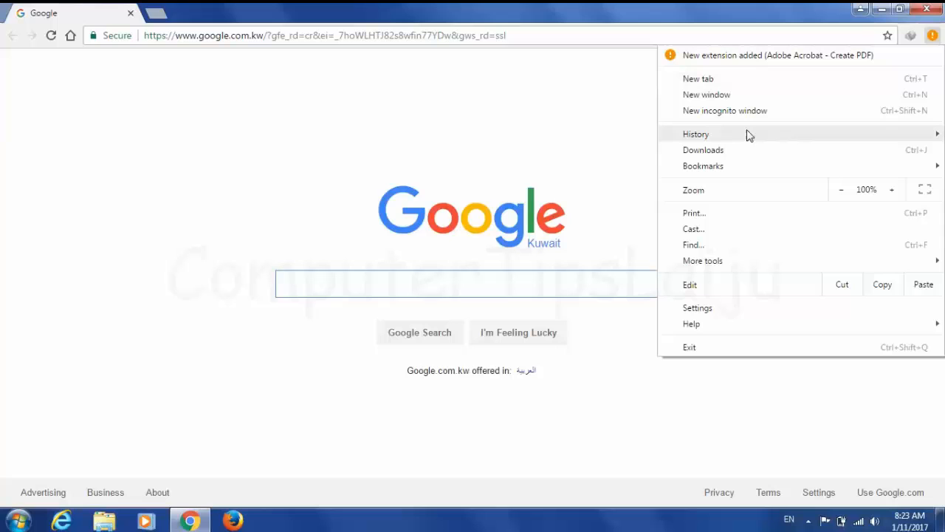
{"action": "left_click", "coordinate": [696, 133]}
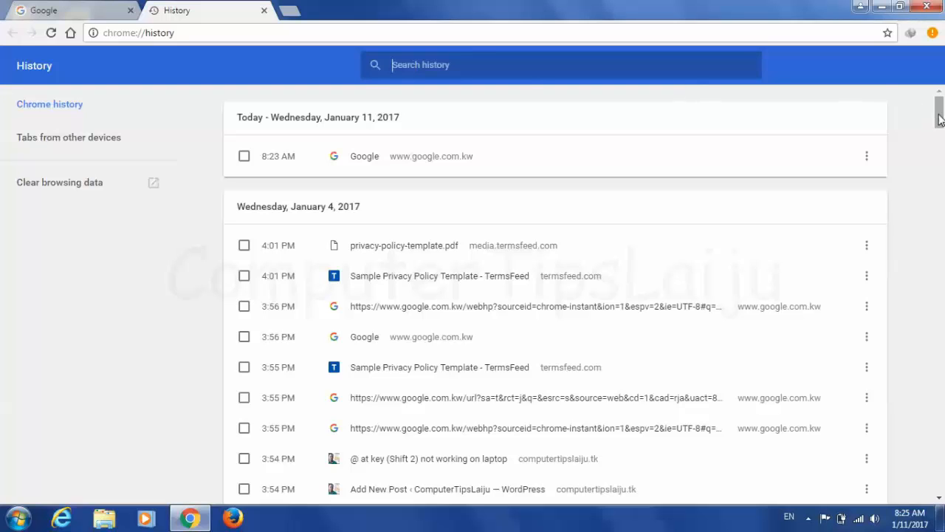
{"action": "scroll", "scroll_direction": "down", "scroll_amount": 3}
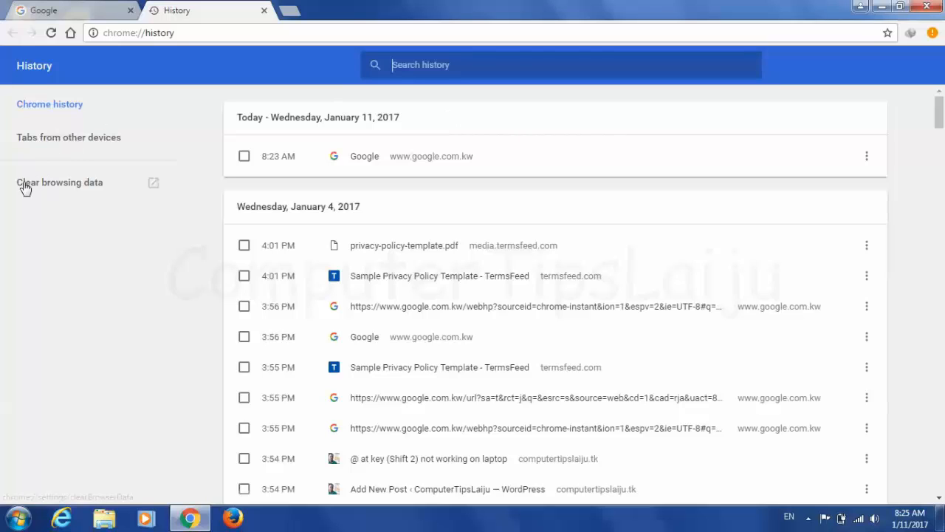
{"action": "mouse_move", "coordinate": [151, 235]}
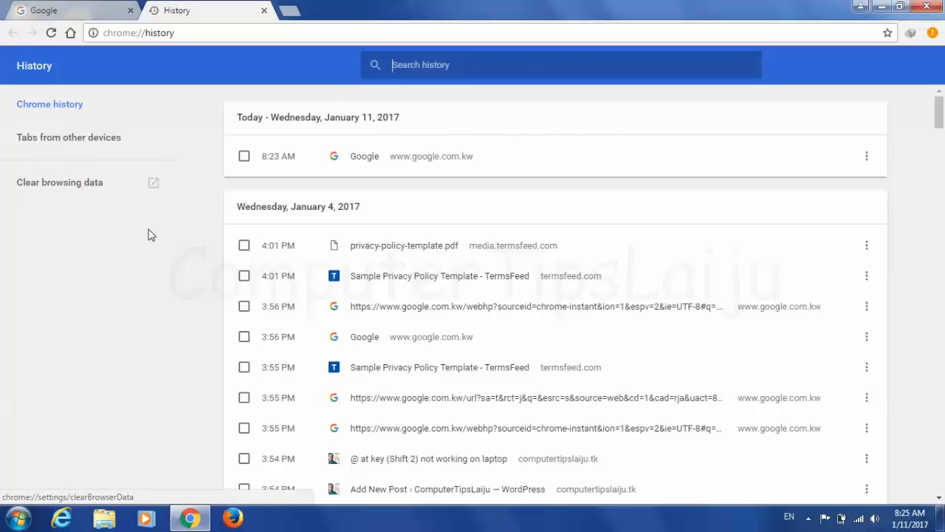
{"action": "mouse_move", "coordinate": [207, 319]}
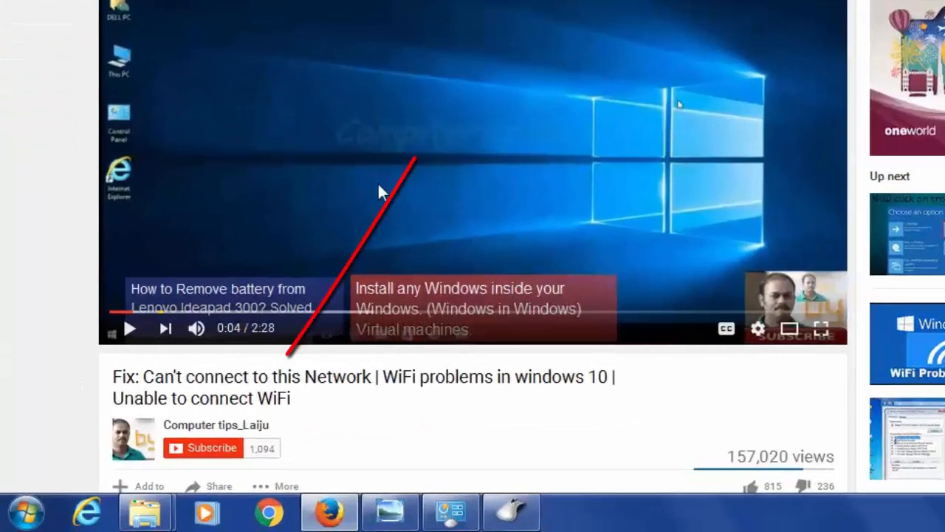
{"action": "mouse_move", "coordinate": [452, 437]}
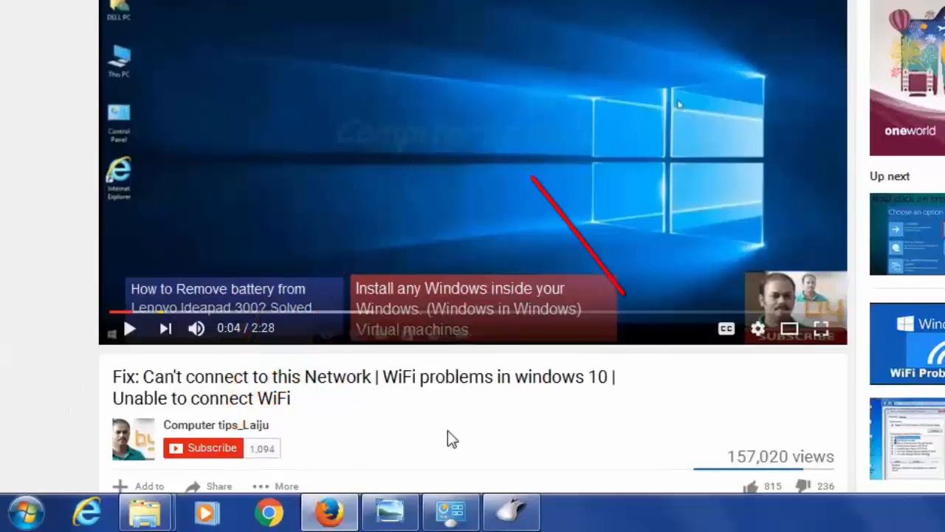